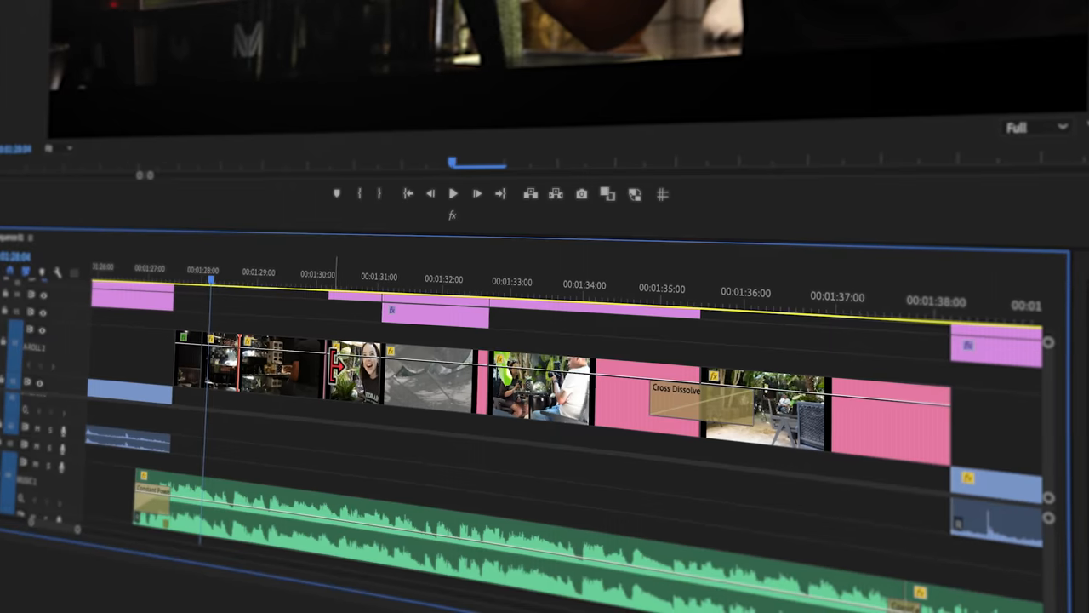
# Reach the Timeline preferences and select the Video Transition Default Duration field.
pyautogui.click(272, 366)
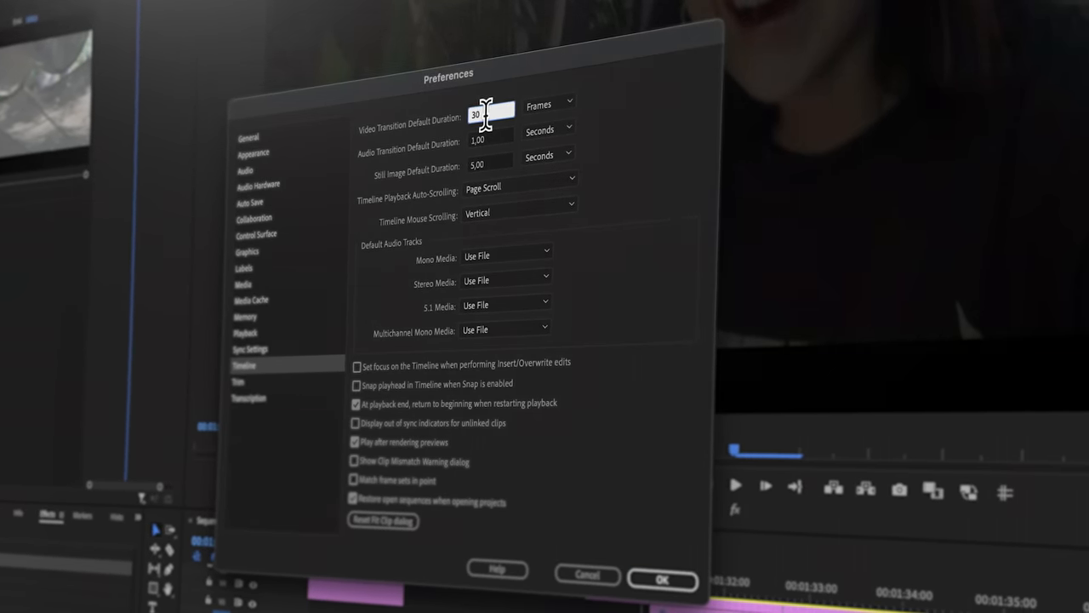
pyautogui.click(662, 579)
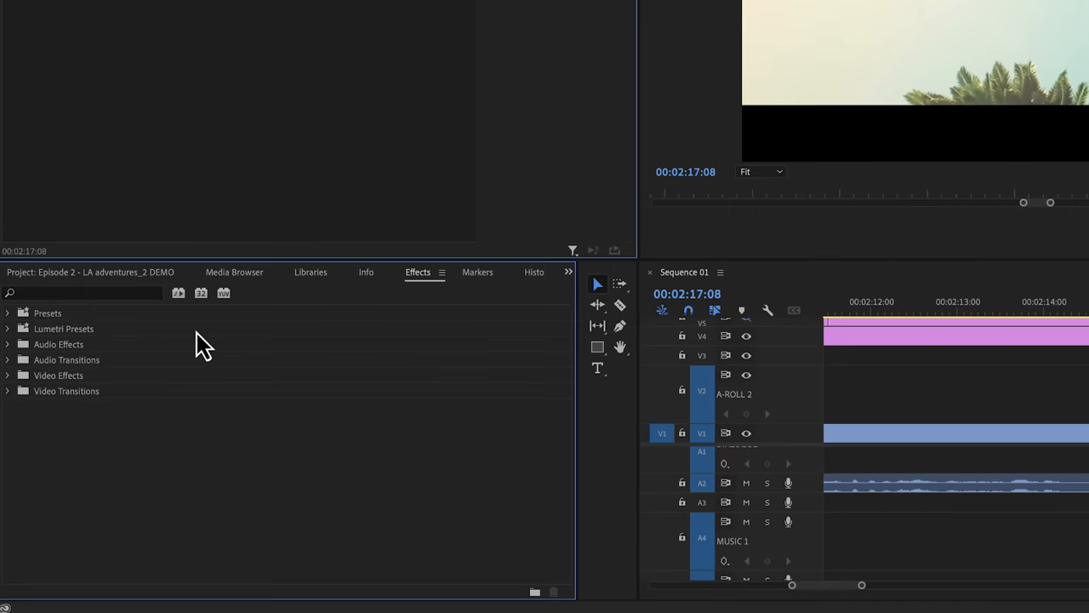
# Expand Video Transitions and its Dissolve folder in the Effects panel.
pyautogui.click(6, 390)
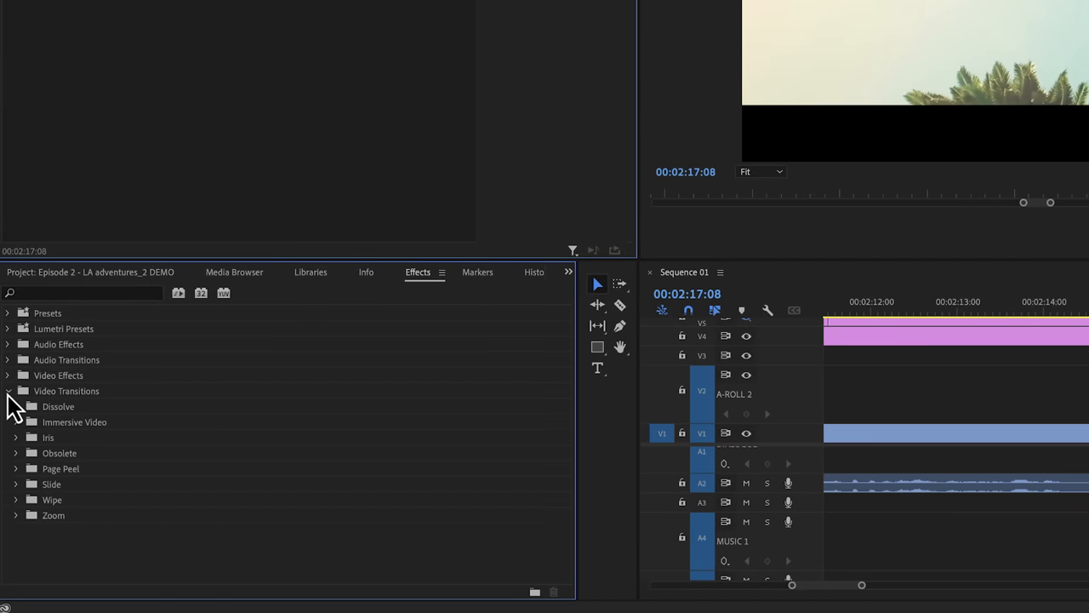
pyautogui.moveTo(55, 446)
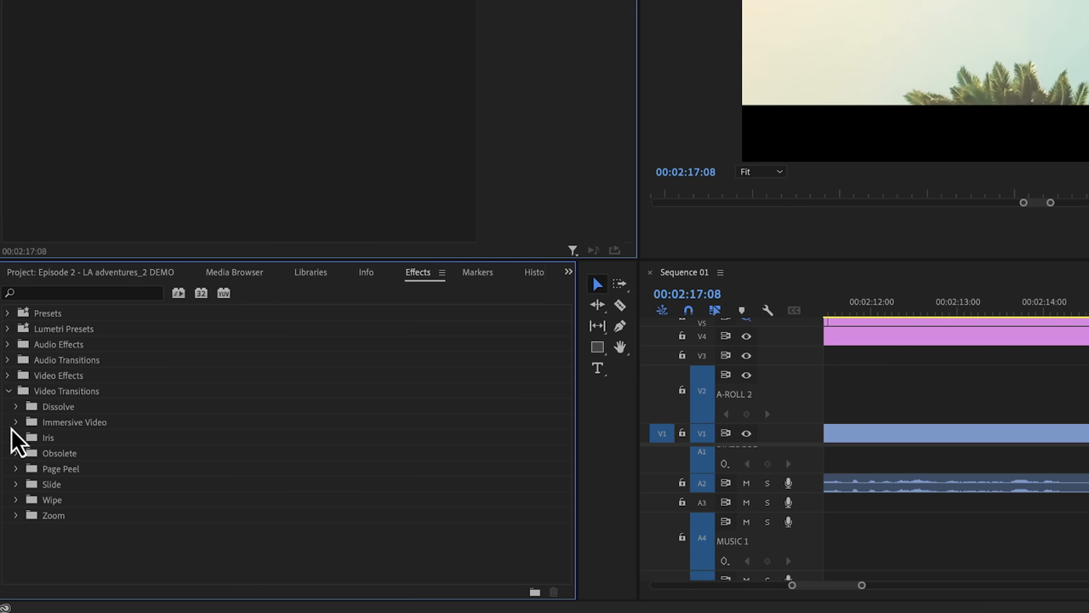
pyautogui.moveTo(24, 422)
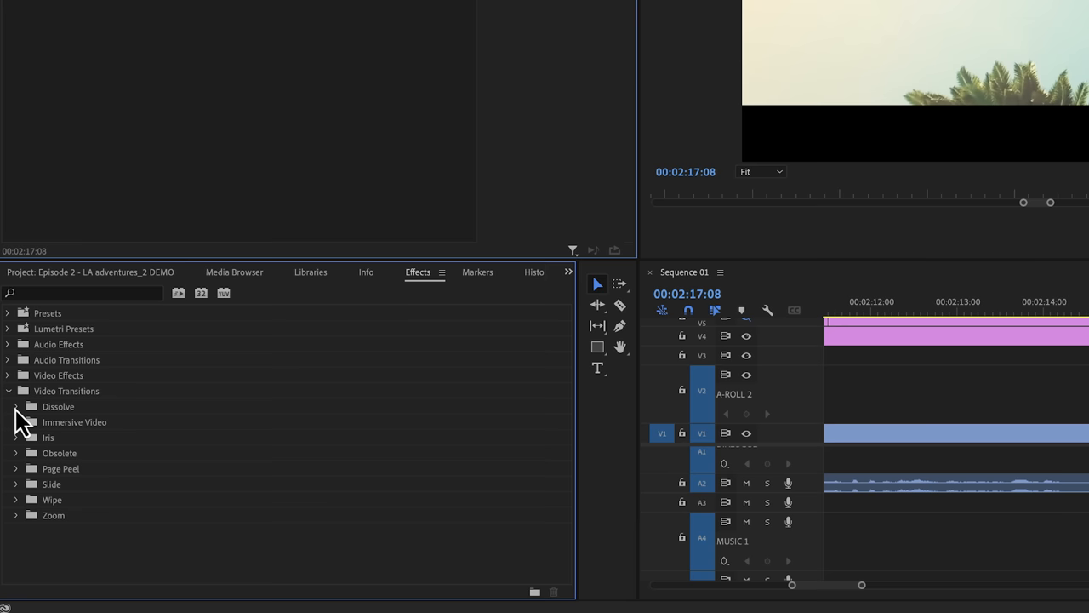
pyautogui.click(17, 405)
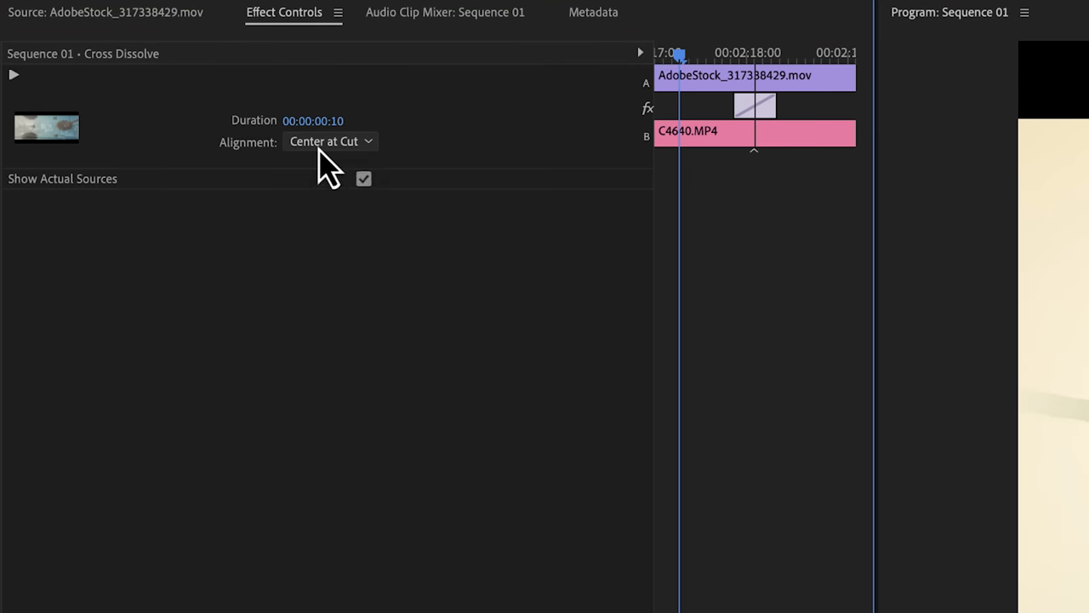
pyautogui.moveTo(331, 179)
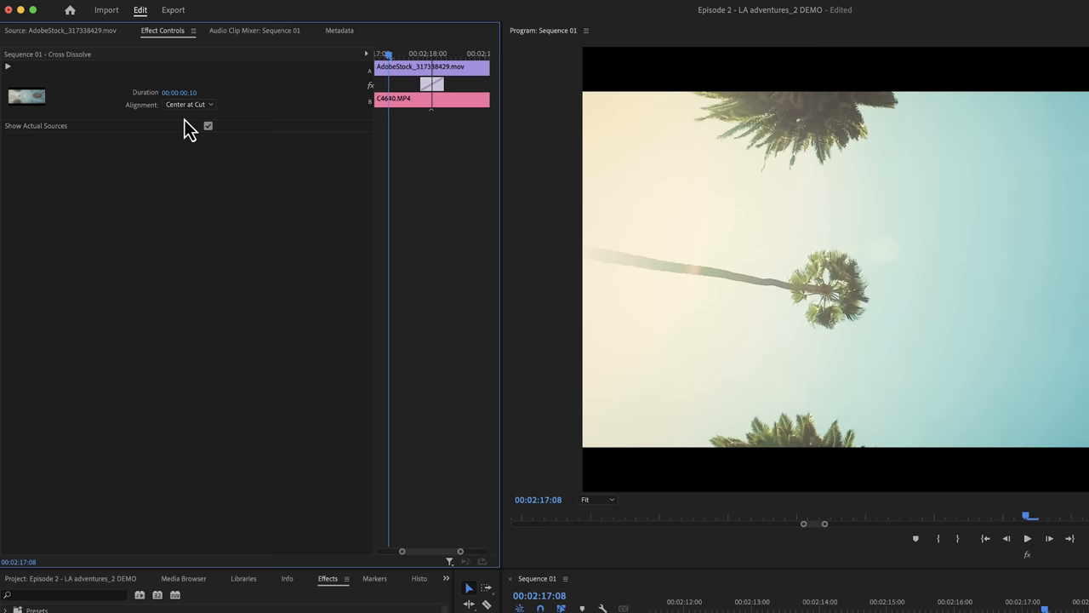
pyautogui.moveTo(160, 259)
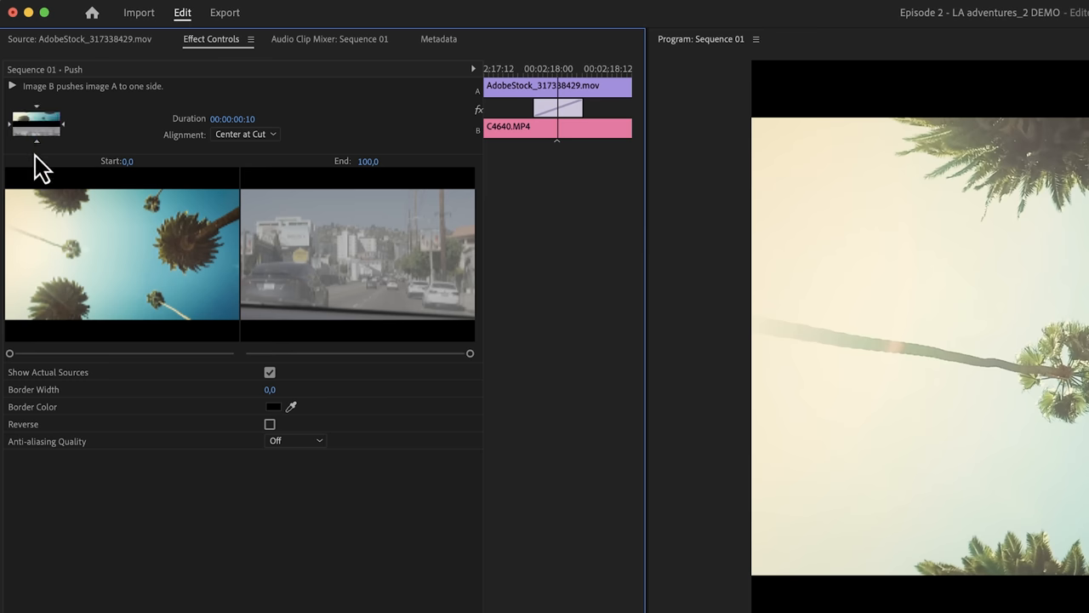
# Scrub the Push transition's Start slider partway to preview it, then return it to 0.
pyautogui.moveTo(10, 352); pyautogui.dragTo(221, 353)
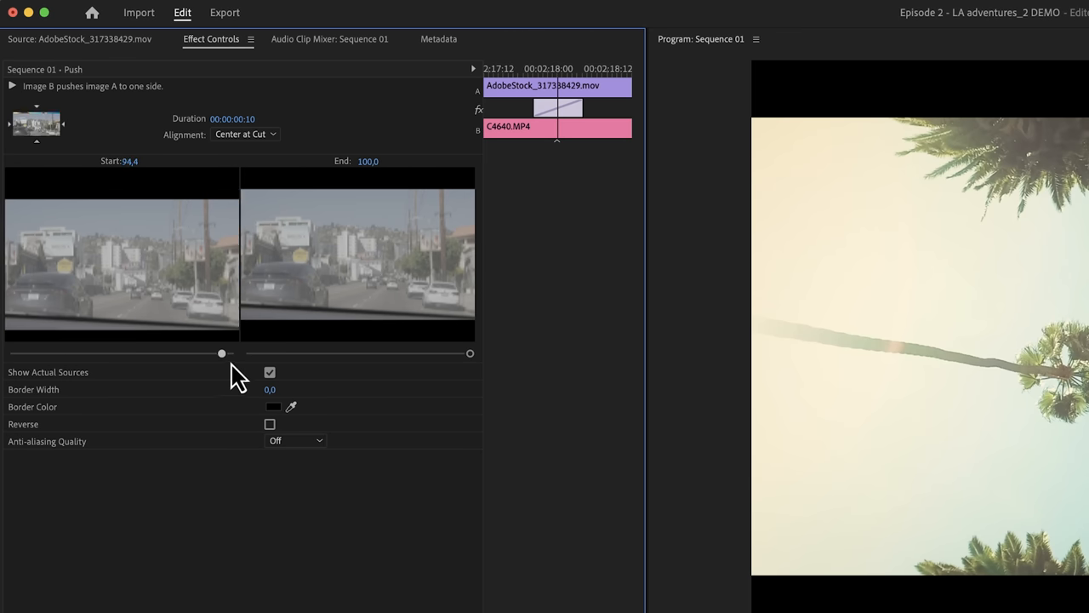
pyautogui.moveTo(221, 353); pyautogui.dragTo(11, 352)
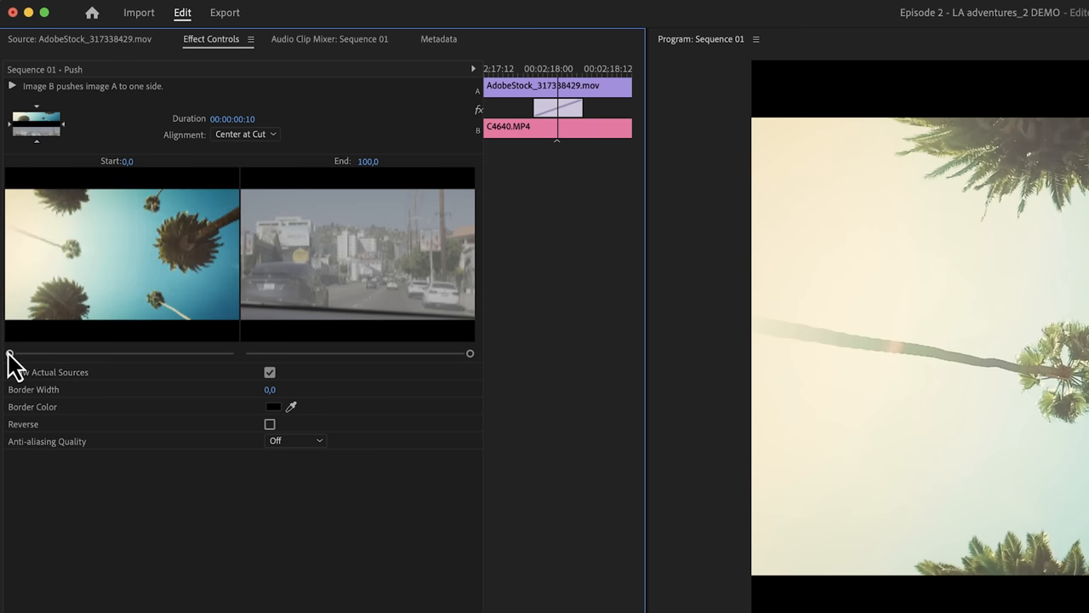
pyautogui.moveTo(262, 322)
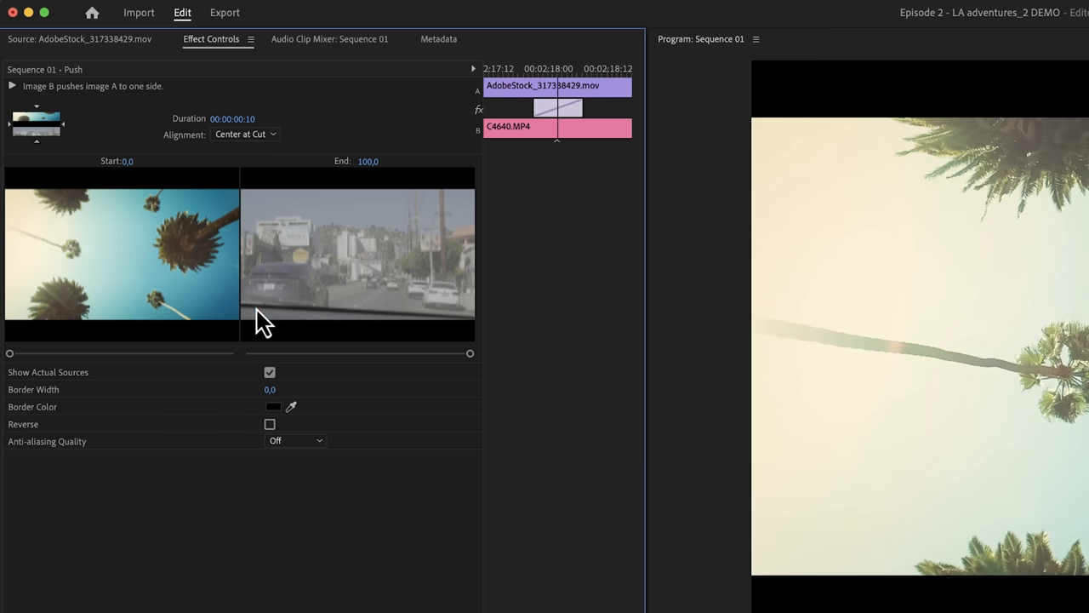
pyautogui.moveTo(220, 341)
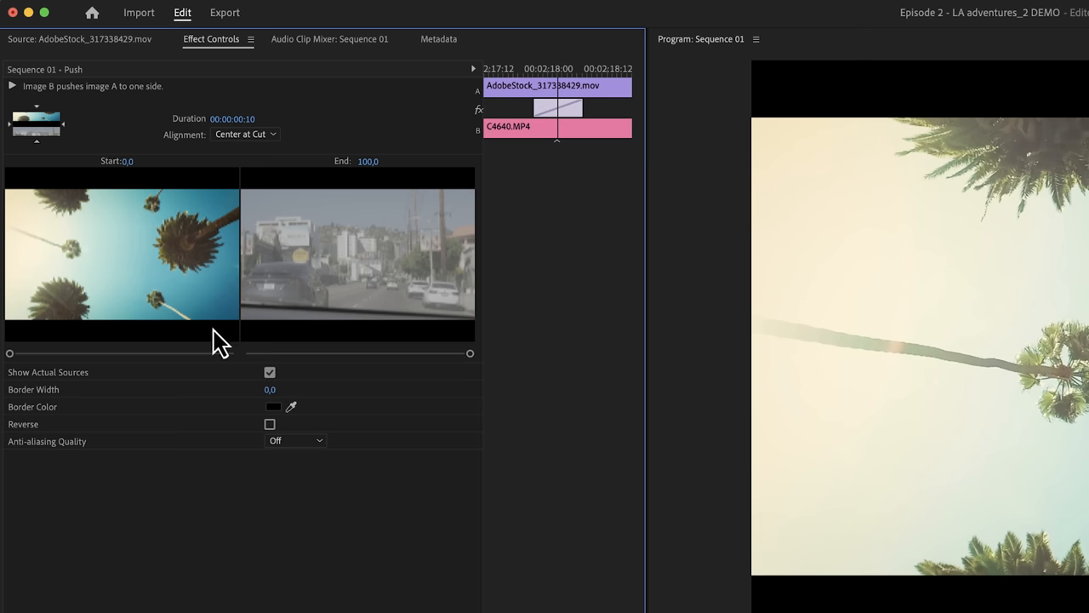
pyautogui.moveTo(269, 400)
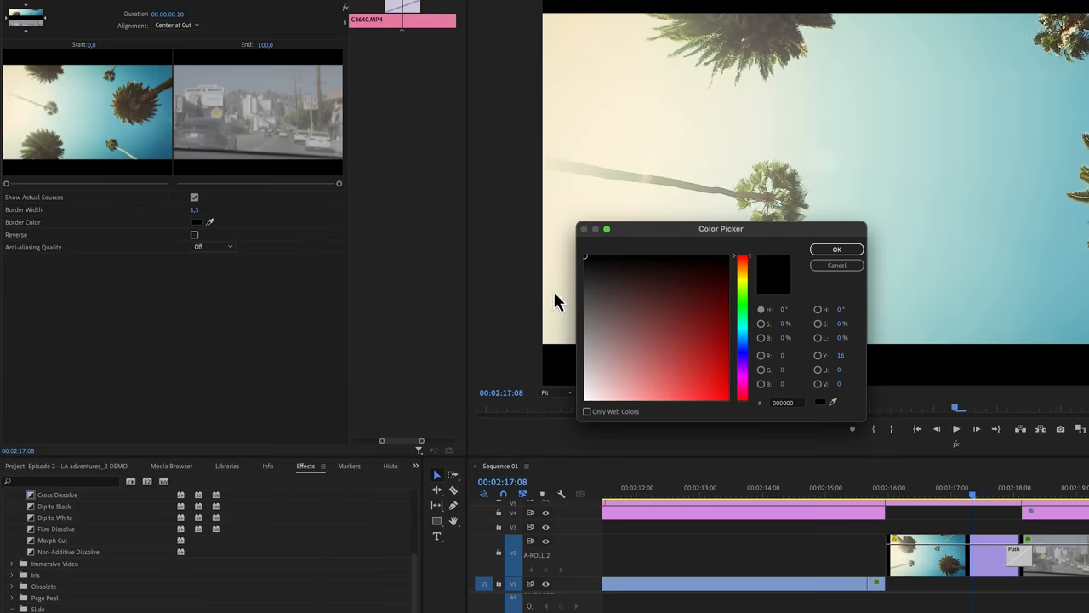
# Confirm the new Push border colour and drag Dip to Black onto the cut.
pyautogui.click(837, 249)
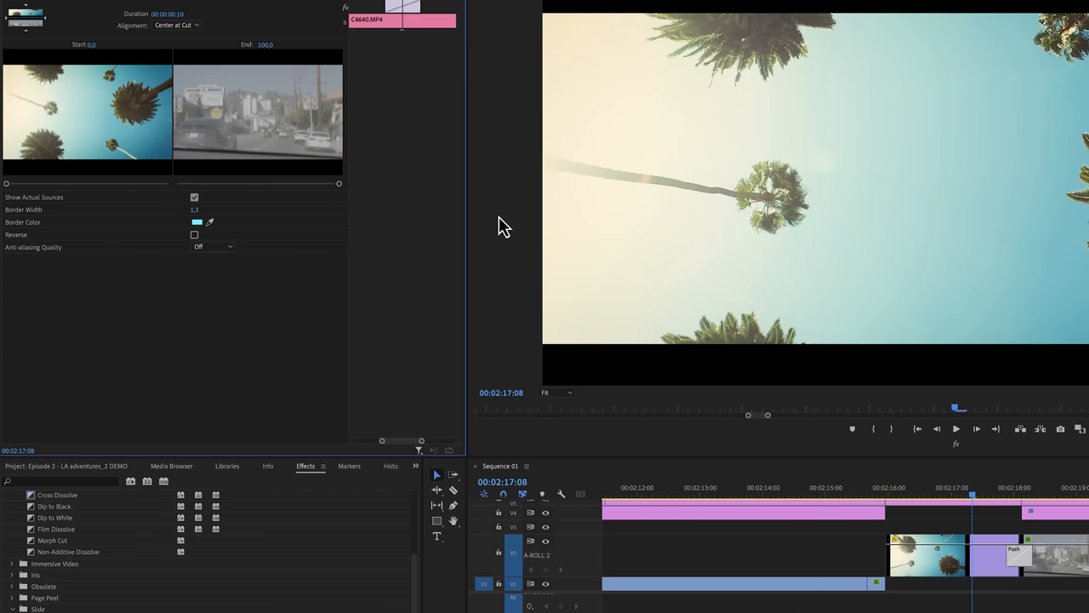
pyautogui.moveTo(7, 184); pyautogui.dragTo(139, 184)
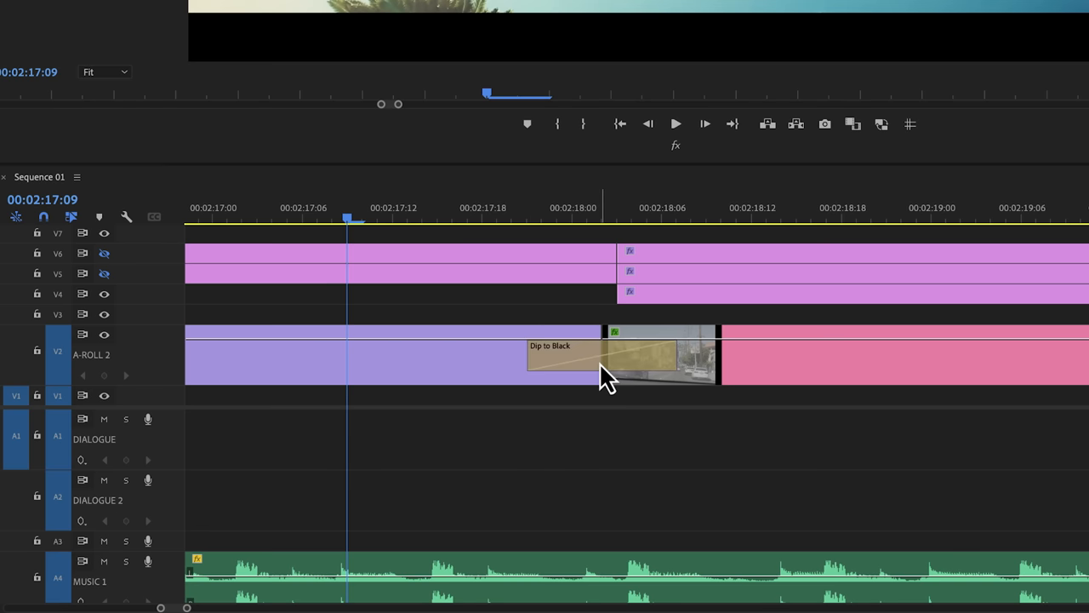
# Stretch the Dip to Black transition's edge earlier on the timeline to lengthen it.
pyautogui.moveTo(604, 358); pyautogui.dragTo(553, 357)
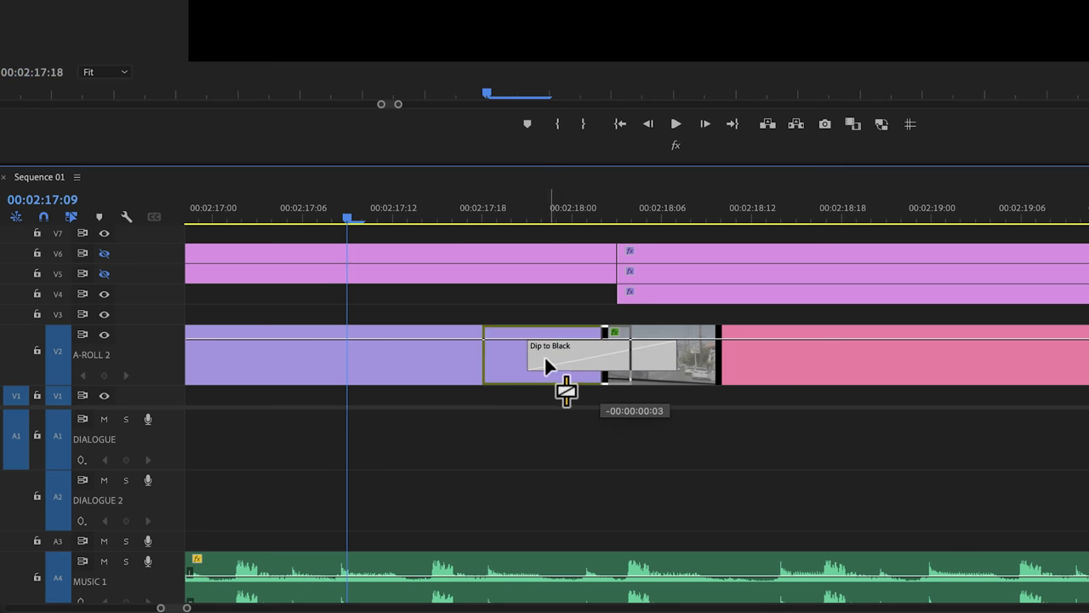
pyautogui.moveTo(565, 366); pyautogui.dragTo(536, 371)
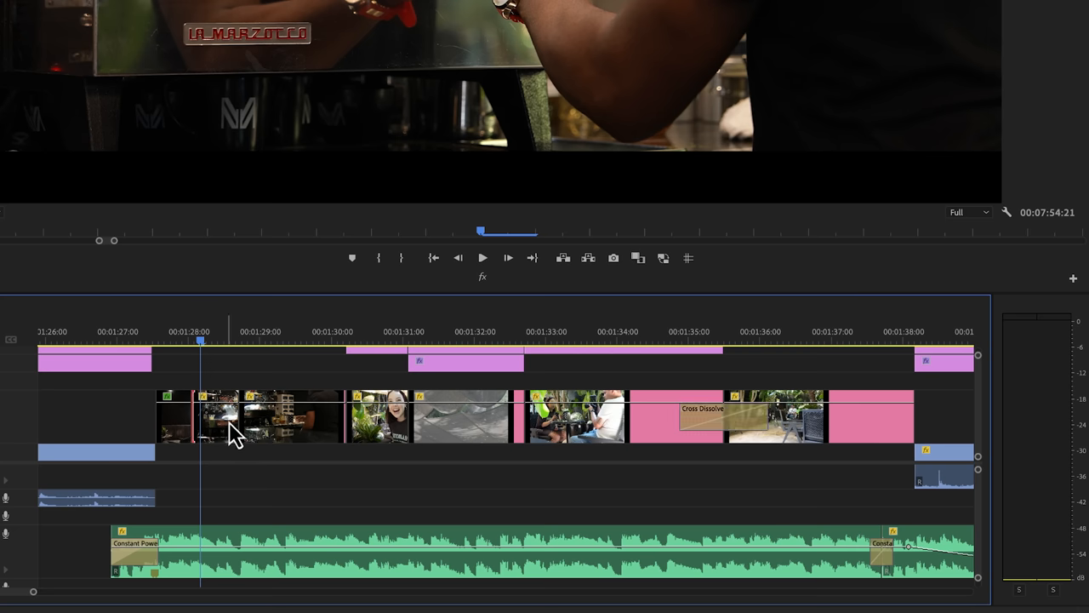
pyautogui.moveTo(507, 441)
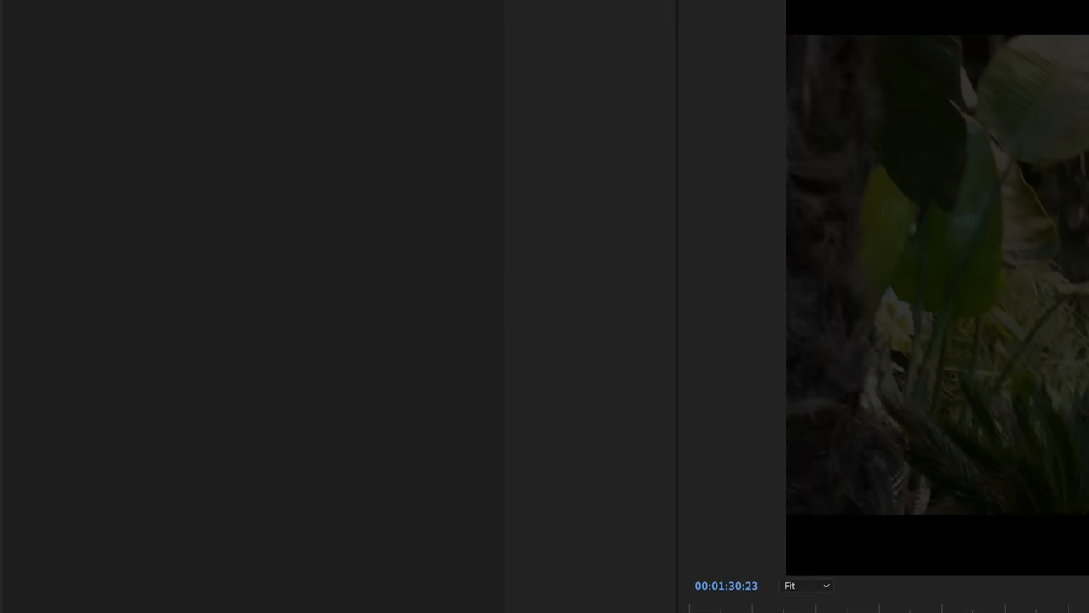
# View the 30-frame default video transition duration in Timeline preferences and close them.
pyautogui.click(75, 7)
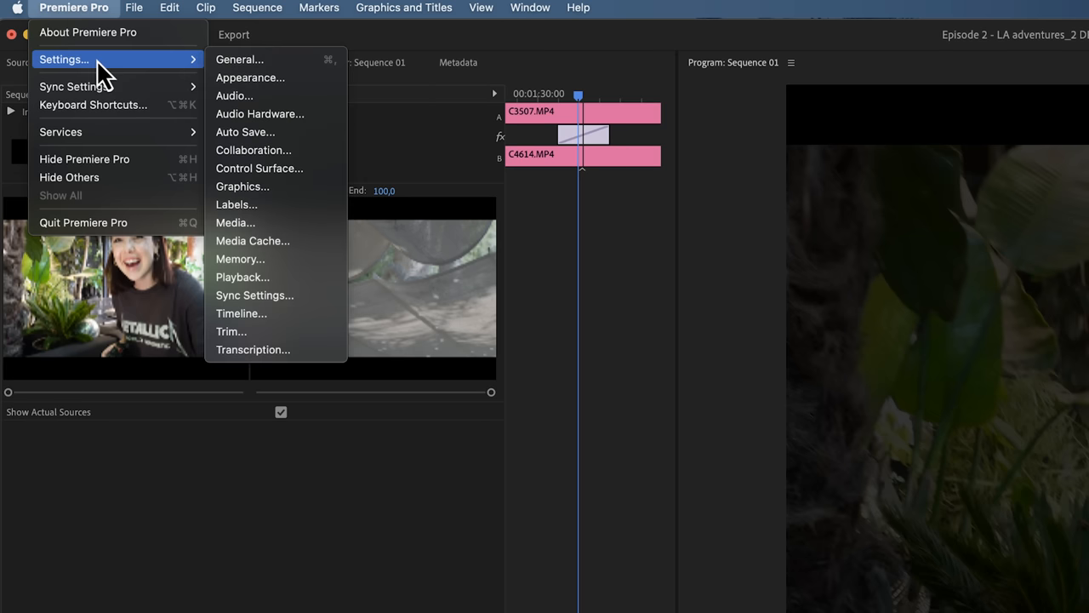
pyautogui.moveTo(143, 81)
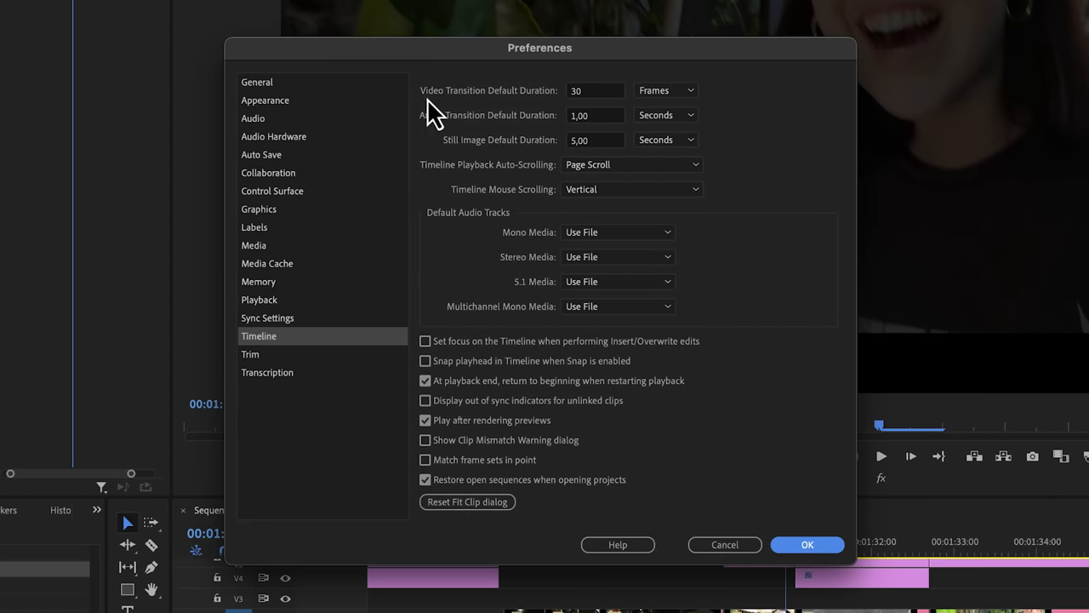
pyautogui.click(807, 545)
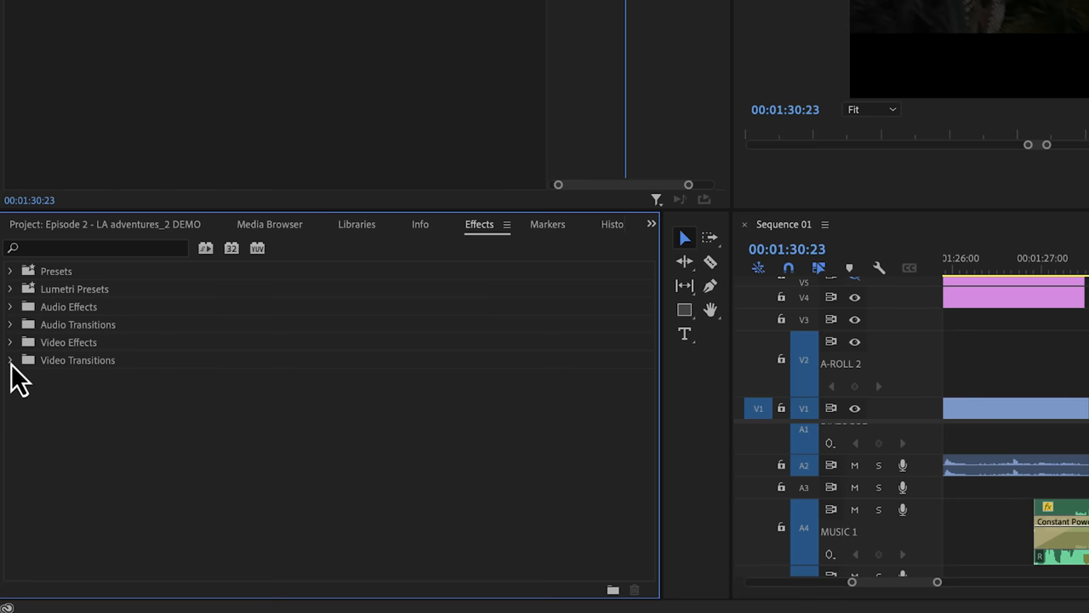
# Expand Audio Transitions > Crossfade and select Constant Gain, then Exponential Fade.
pyautogui.click(11, 323)
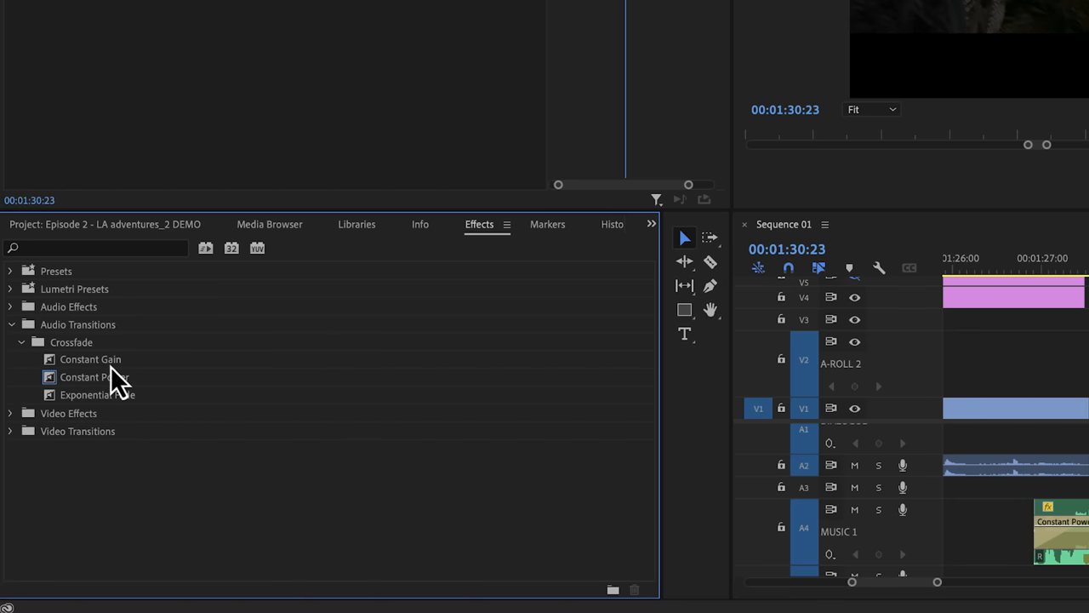
pyautogui.click(90, 357)
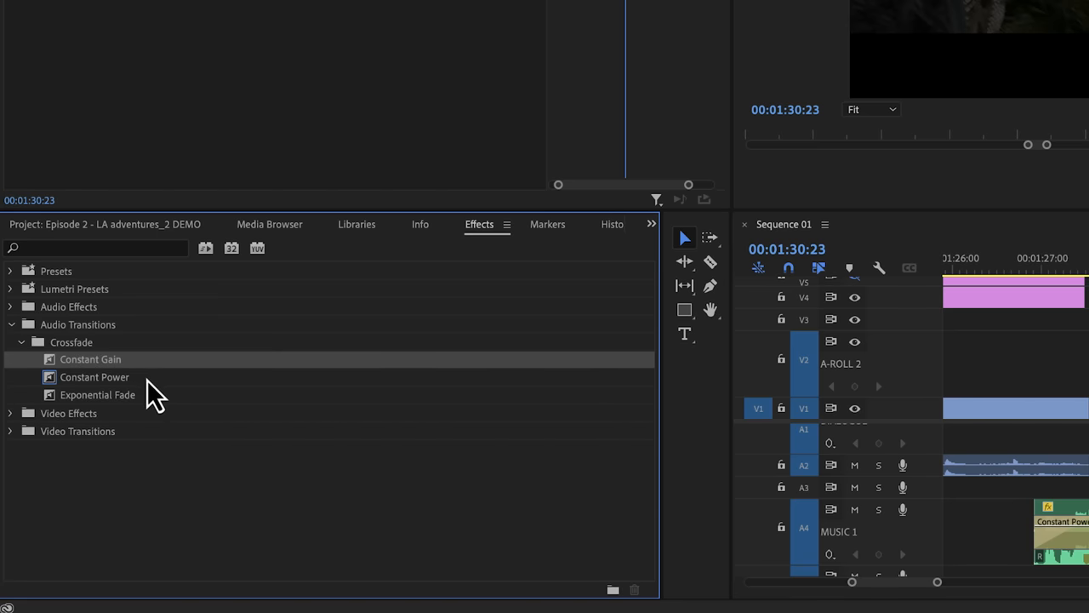
pyautogui.click(97, 395)
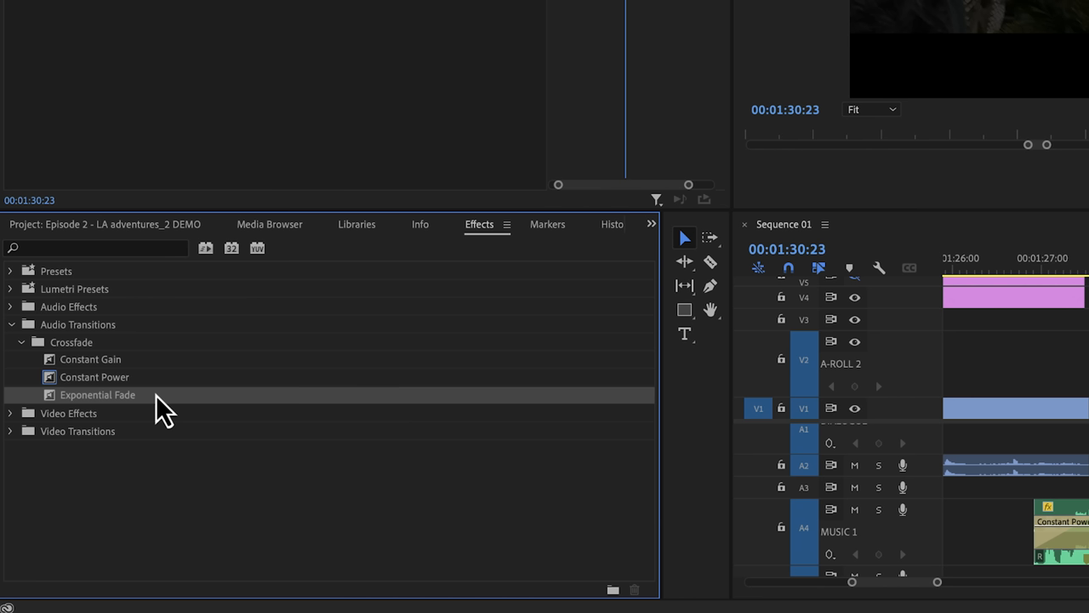